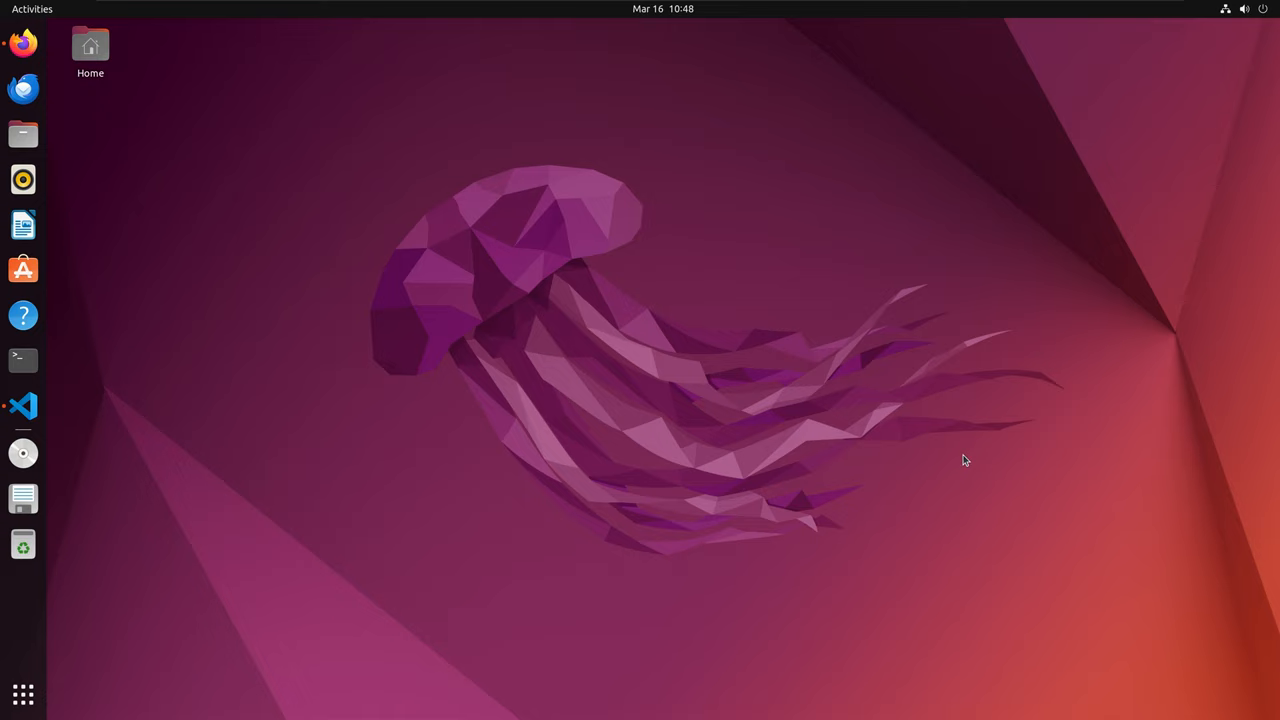
{"action": "mouse_move", "coordinate": [23, 360]}
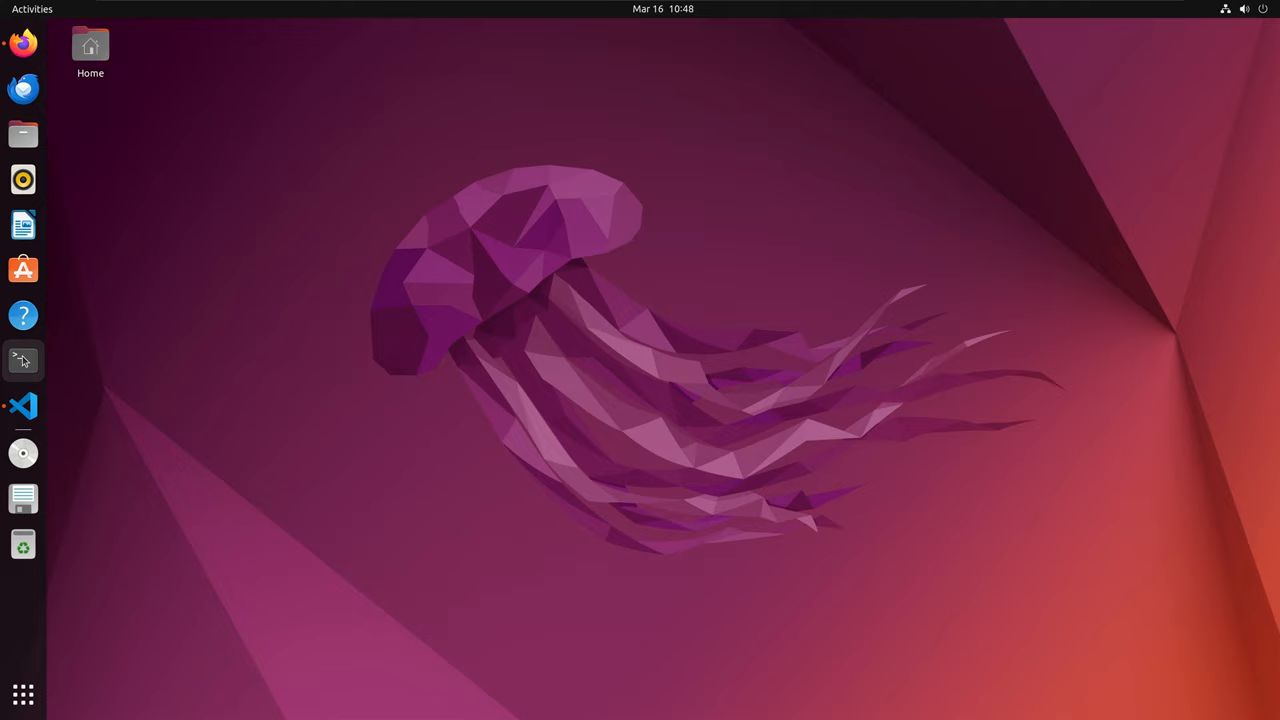
Bring VS Code with the first_docker_image project and sqroot.py into focus.
{"action": "left_click", "coordinate": [23, 405]}
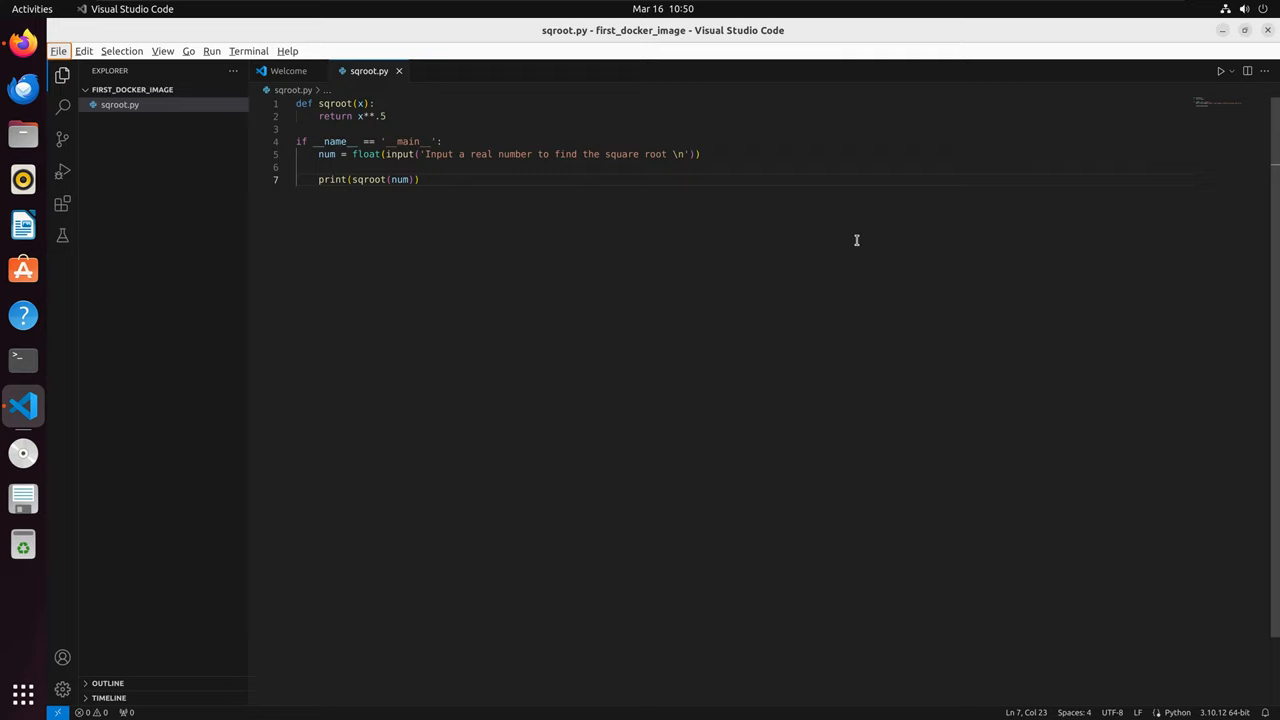
{"action": "mouse_move", "coordinate": [364, 238]}
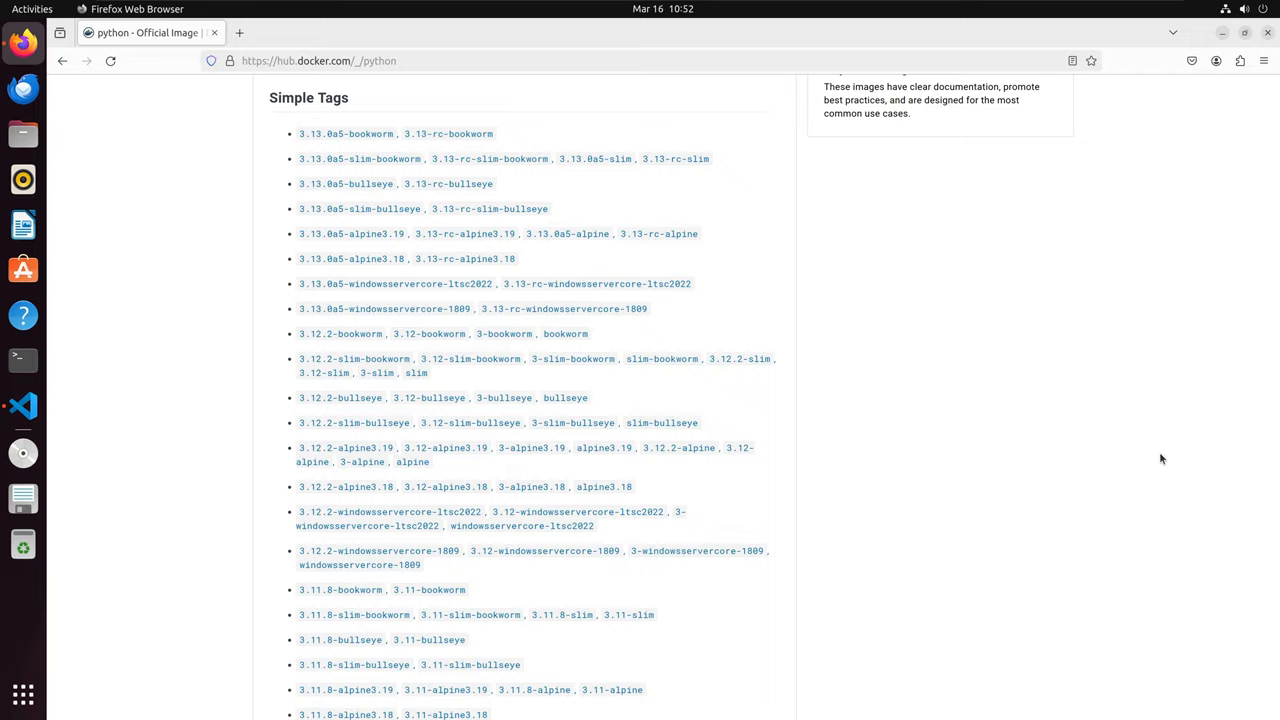
Add WORKDIR /usr/src/app and COPY . . below the FROM line in the Dockerfile.
{"action": "left_click", "coordinate": [23, 405]}
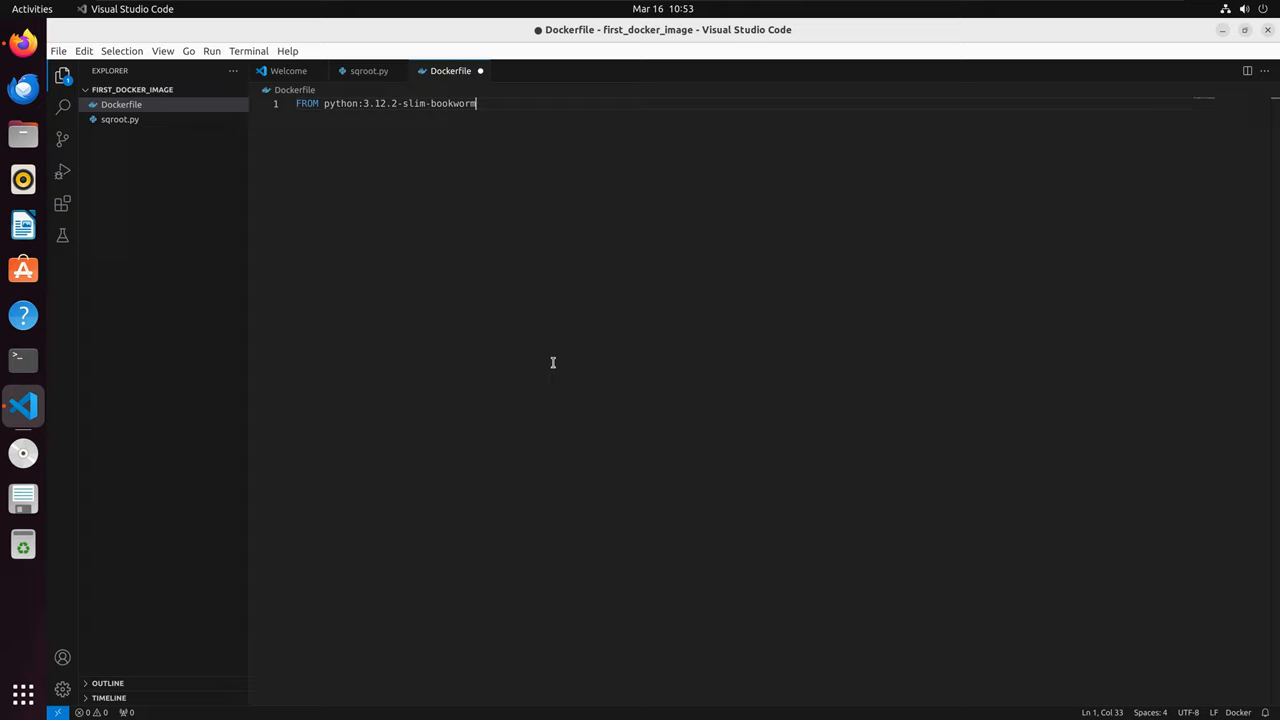
{"action": "key", "text": "Return"}
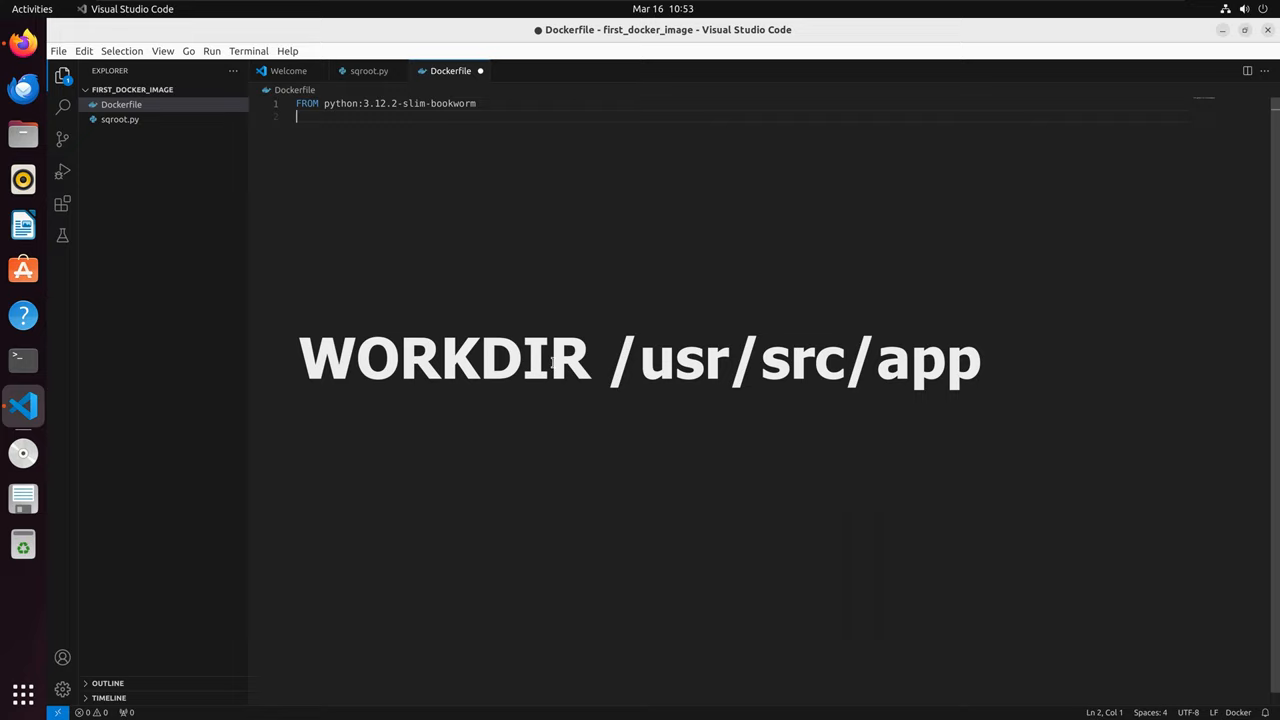
{"action": "type", "text": "WORKDIR /usr/src/app"}
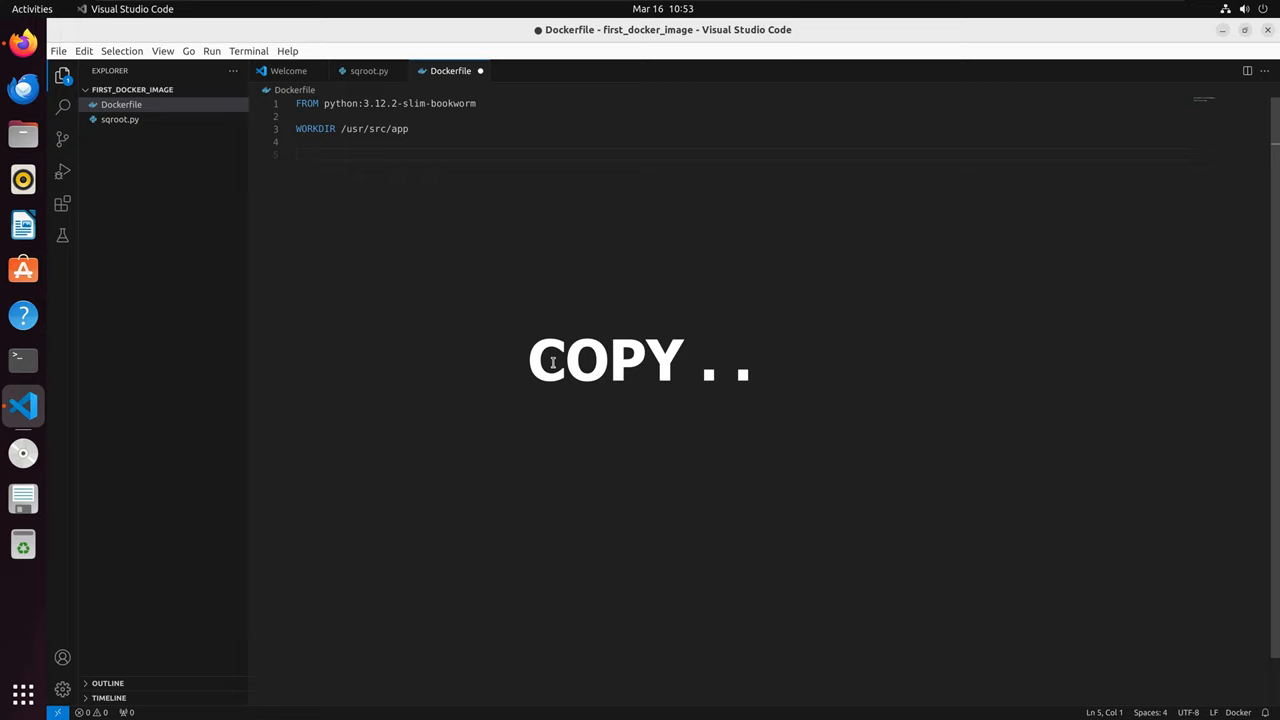
{"action": "type", "text": "COPY . ."}
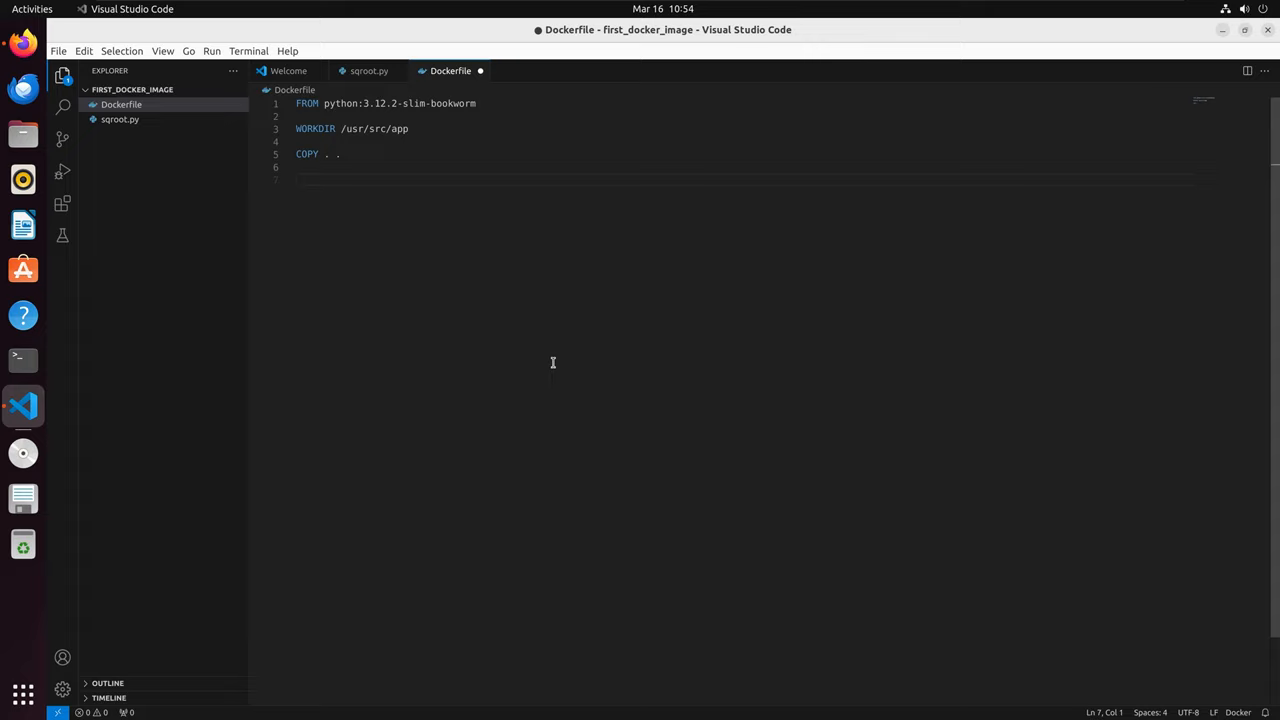
Finish the Dockerfile with CMD ["python", "./sqroot.py"].
{"action": "left_click", "coordinate": [296, 178]}
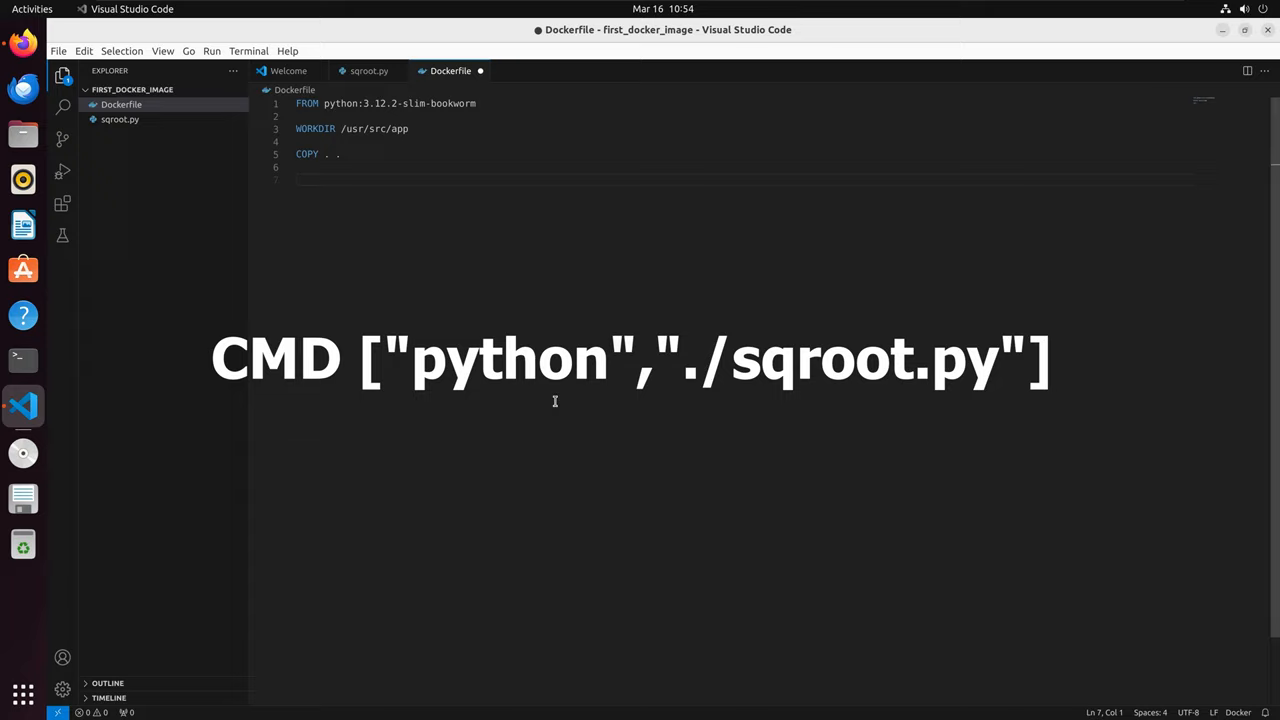
{"action": "type", "text": "CMD [\"python\", \"./sqroot.py\"]"}
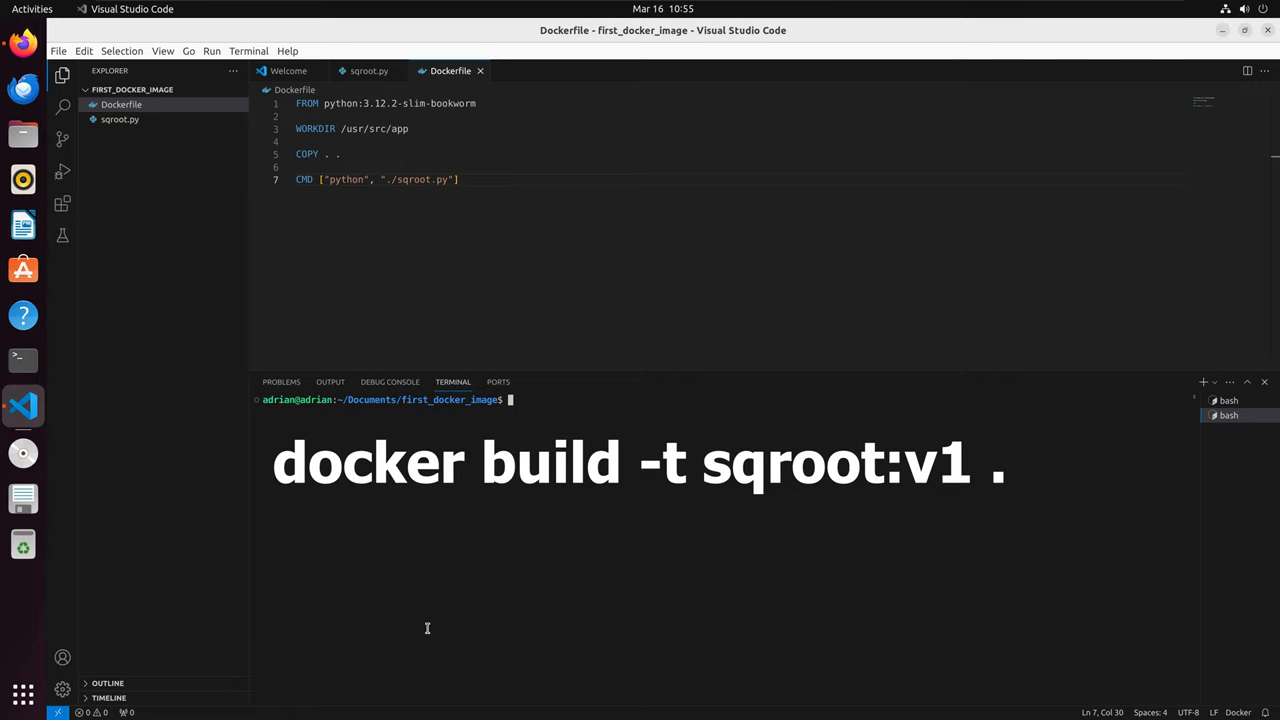
Build the image sqroot:v1 from the project folder with docker build.
{"action": "key", "text": "Return"}
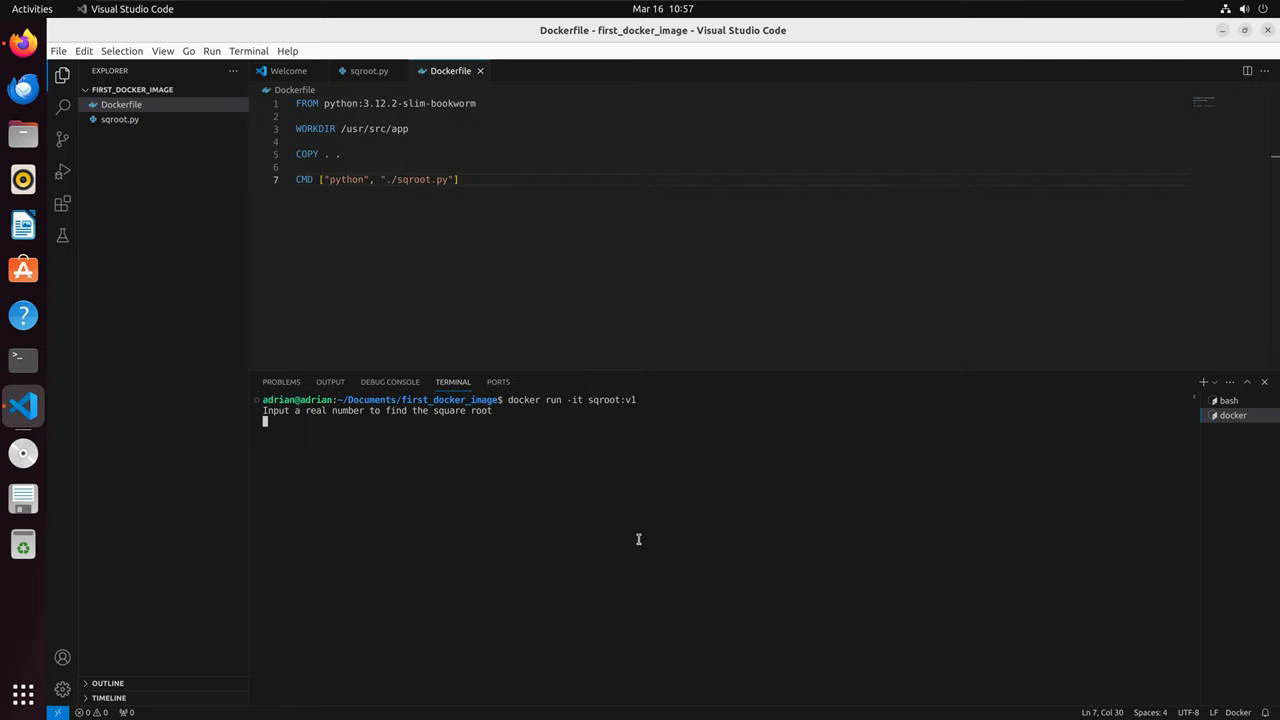
Enter 9 at the container's prompt so it prints the square root 3.0.
{"action": "type", "text": "9"}
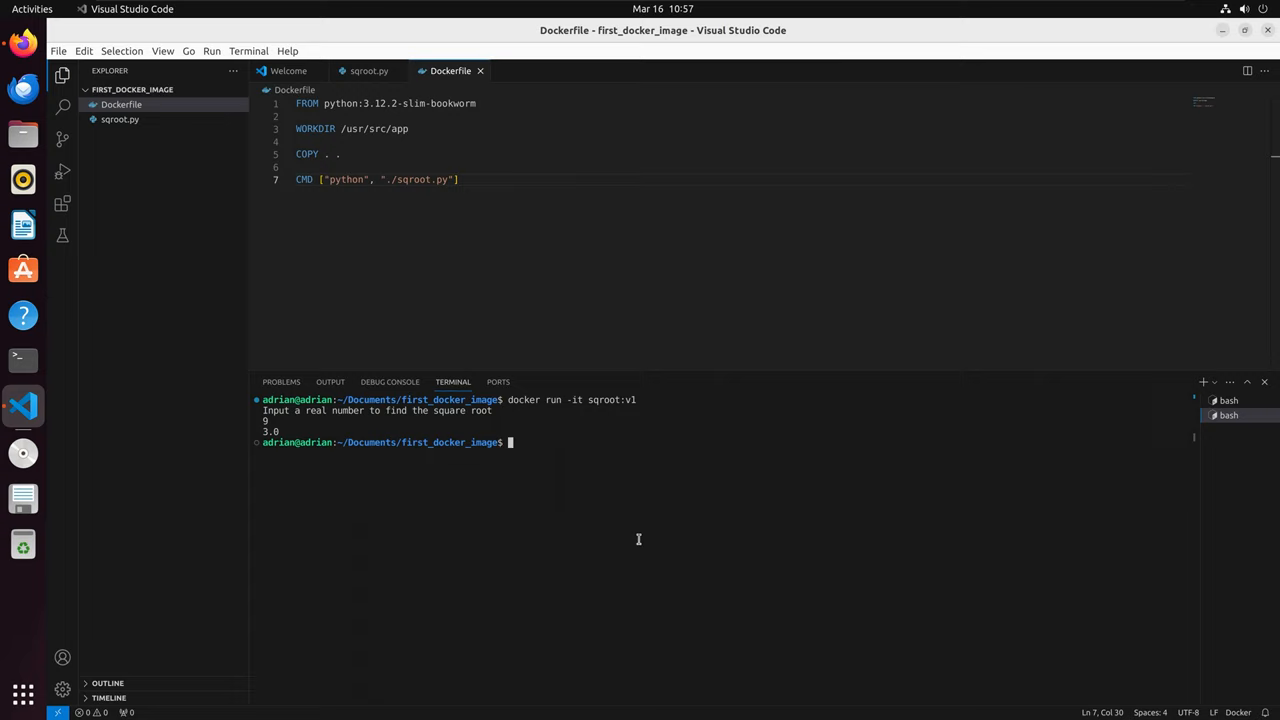
{"action": "key", "text": "Return"}
{"action": "type", "text": "docker ps"}
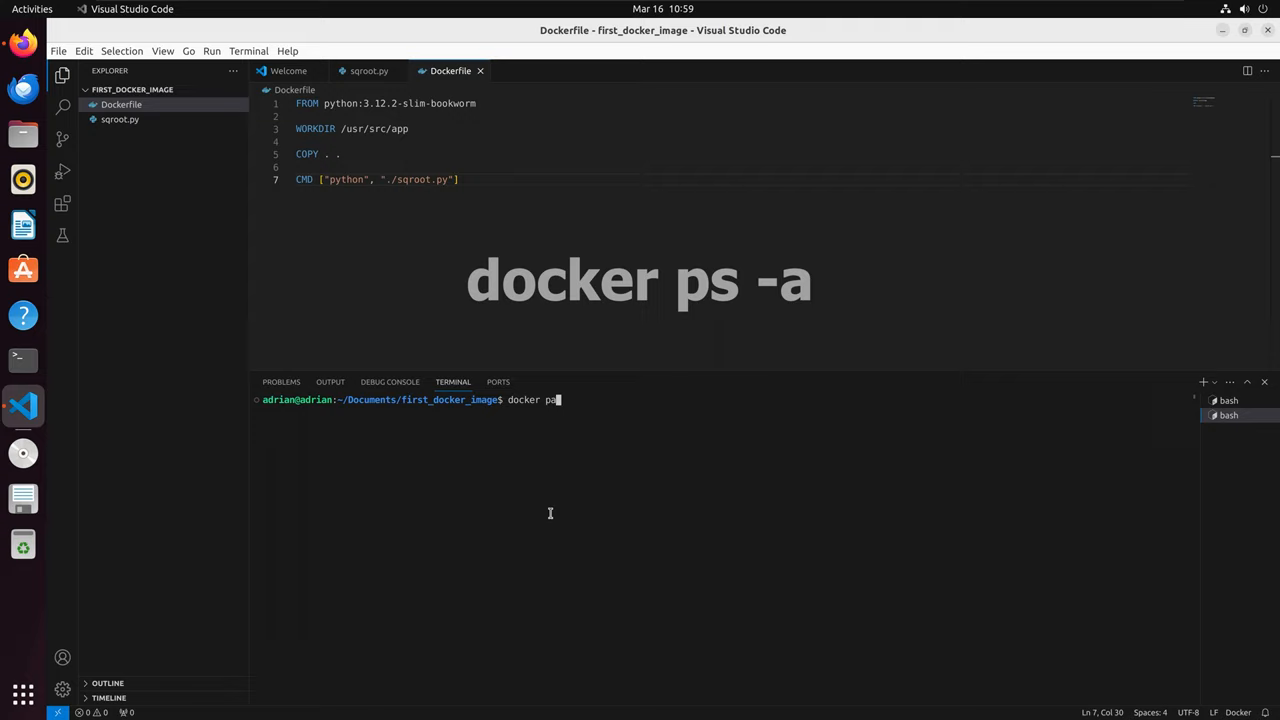
List all containers, including stopped ones, with docker ps -a.
{"action": "key", "text": "Return"}
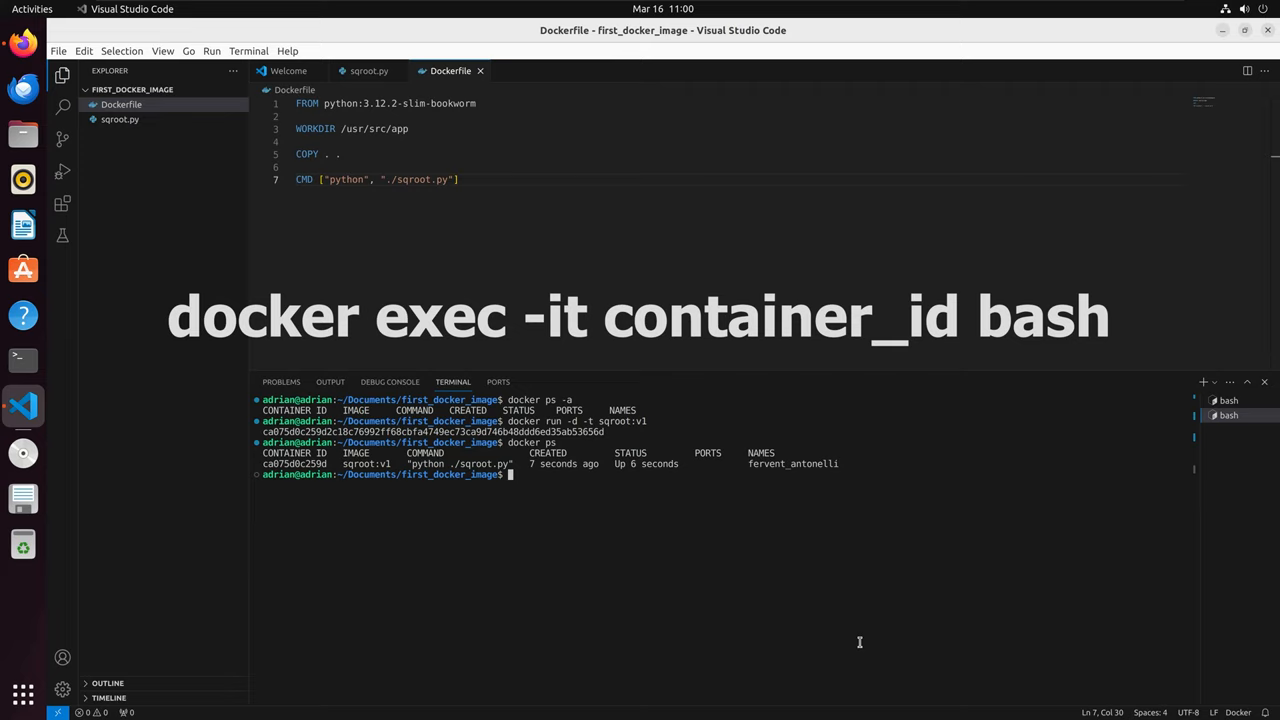
Open a bash shell in container ca075d0c259d with docker exec and check pwd is /usr/src/app.
{"action": "type", "text": "docker exec -it ca075d0c259d bash"}
{"action": "type", "text": "pwd"}
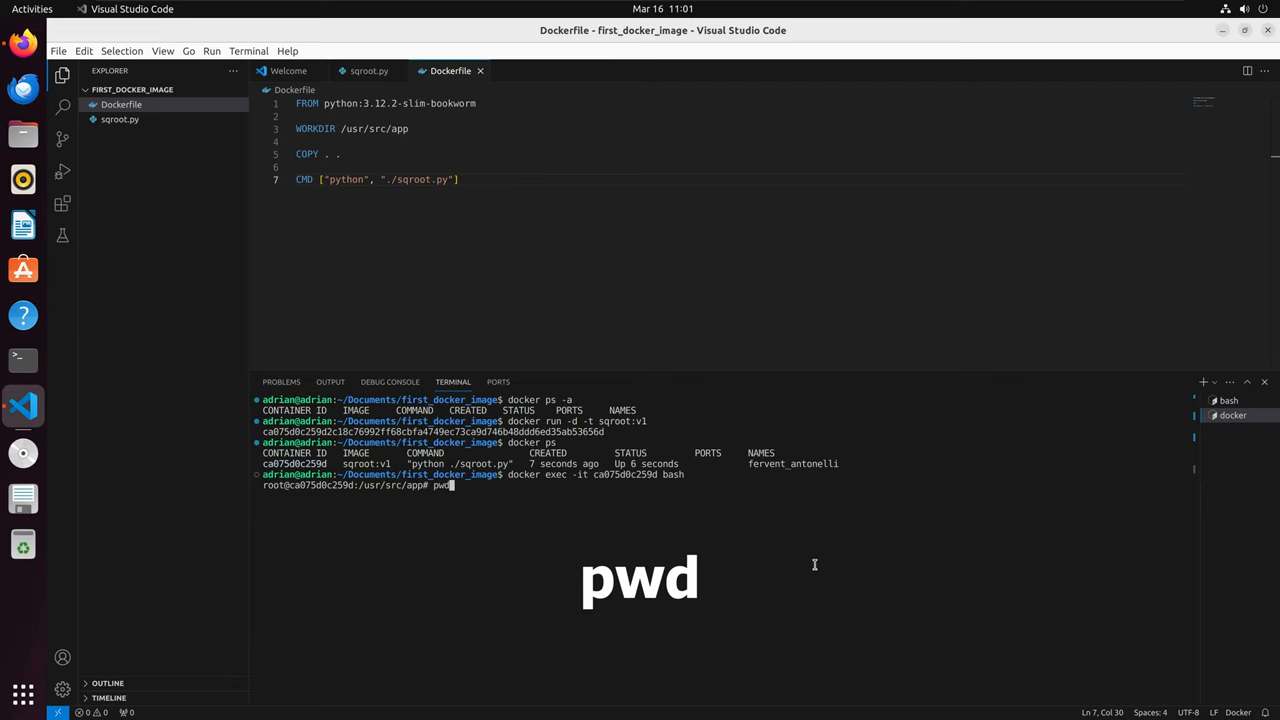
{"action": "key", "text": "Return"}
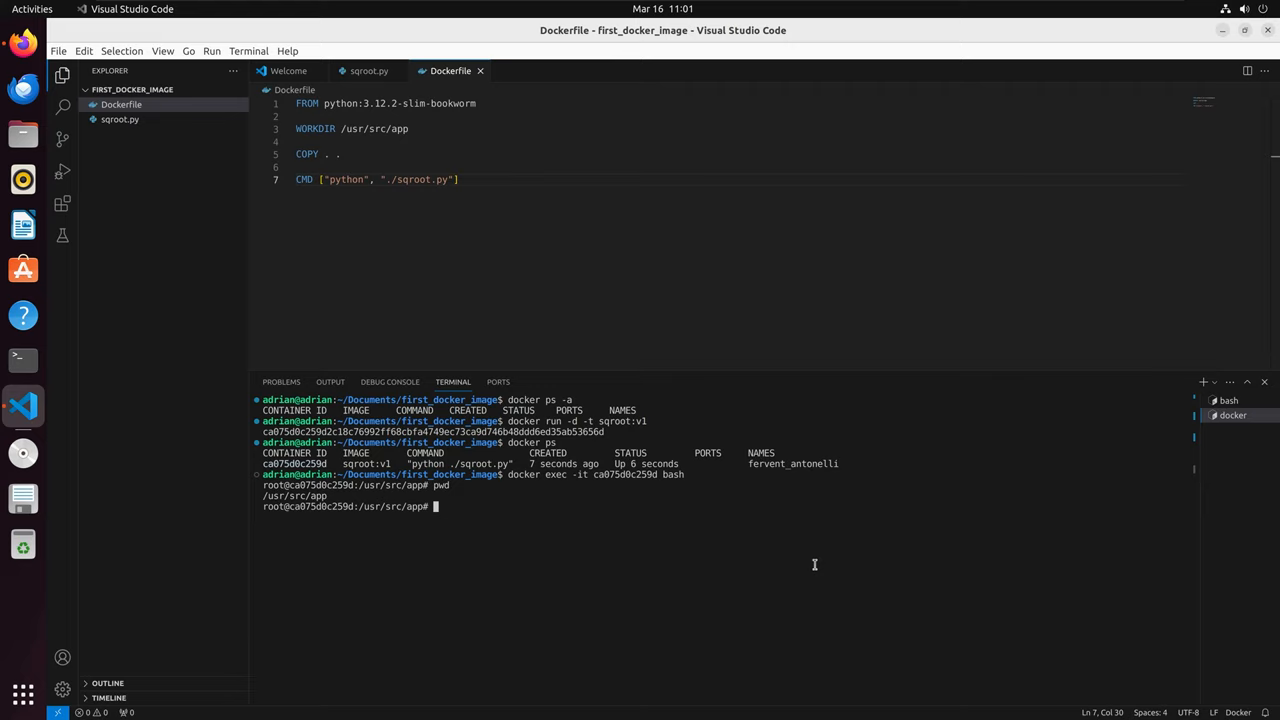